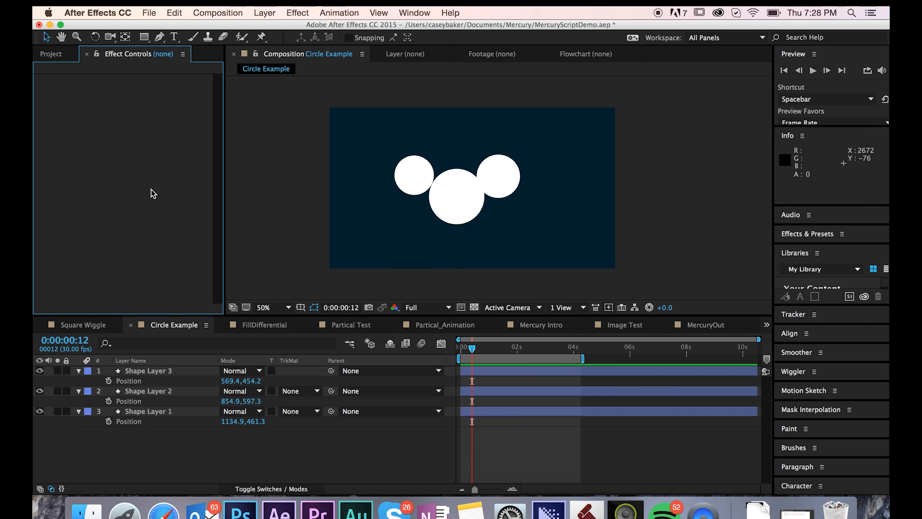
{"action": "mouse_move", "coordinate": [388, 143]}
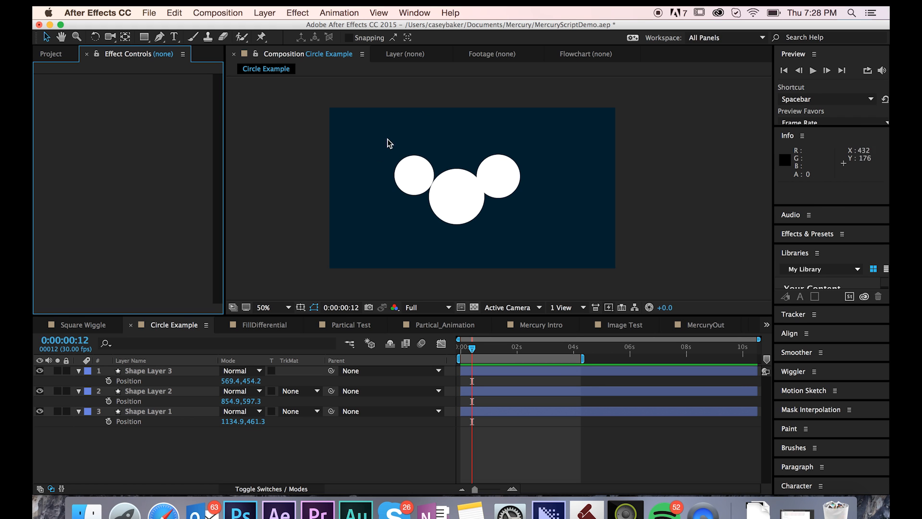
{"action": "mouse_move", "coordinate": [289, 130]}
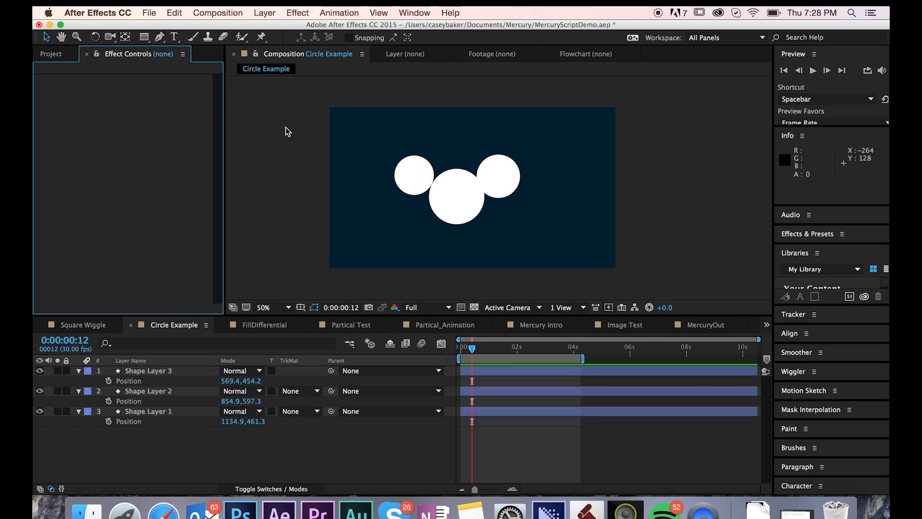
Show the Mercury.jsx script panel docked beside Preview in the workspace
{"action": "left_click", "coordinate": [414, 12]}
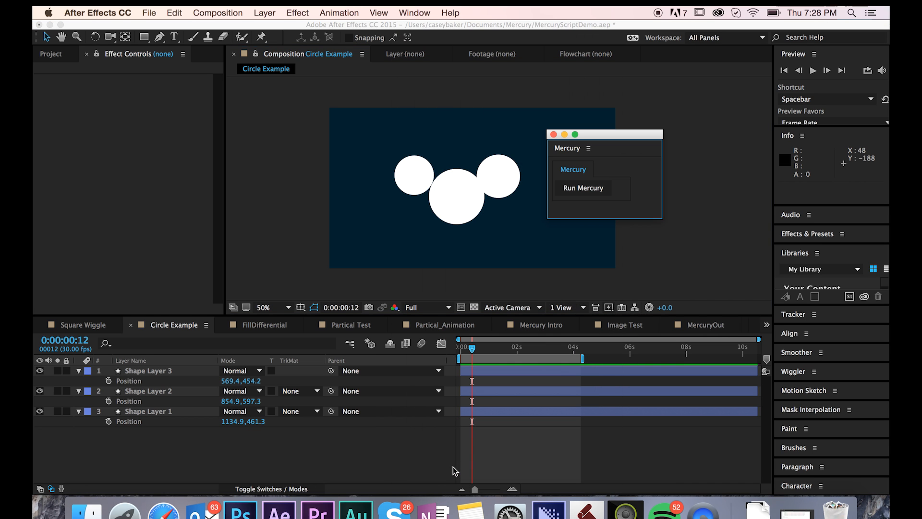
{"action": "mouse_move", "coordinate": [602, 239]}
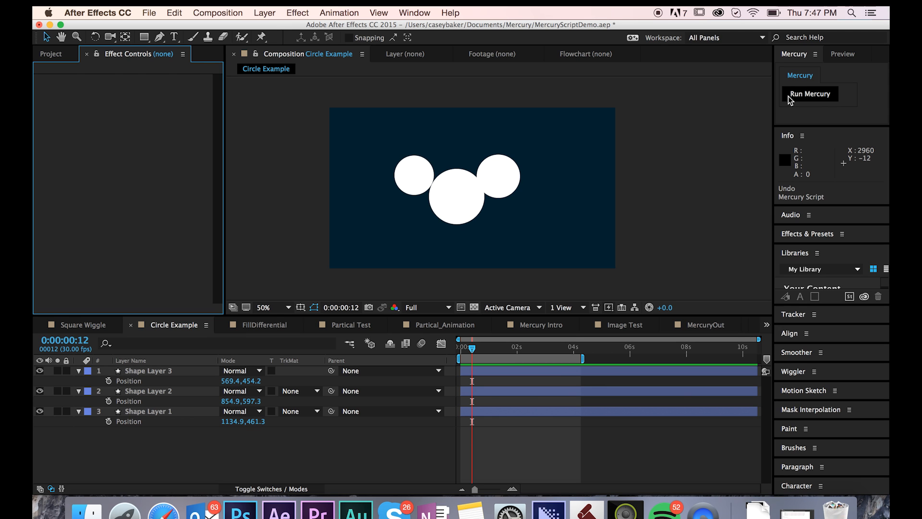
Run Mercury to blob the circles, then move Shape Layer 3's circle to the lower right
{"action": "left_click", "coordinate": [810, 93]}
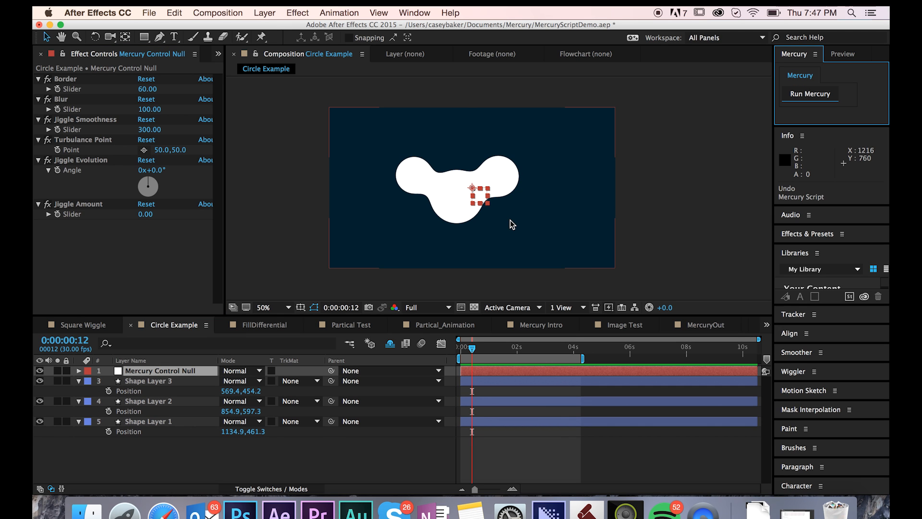
{"action": "mouse_move", "coordinate": [486, 265]}
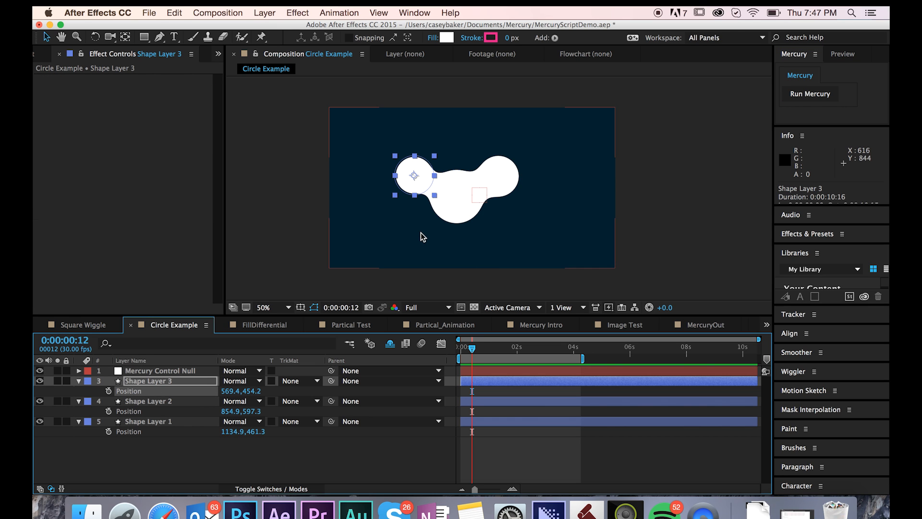
{"action": "left_click_drag", "start_coordinate": [413, 175], "coordinate": [441, 227]}
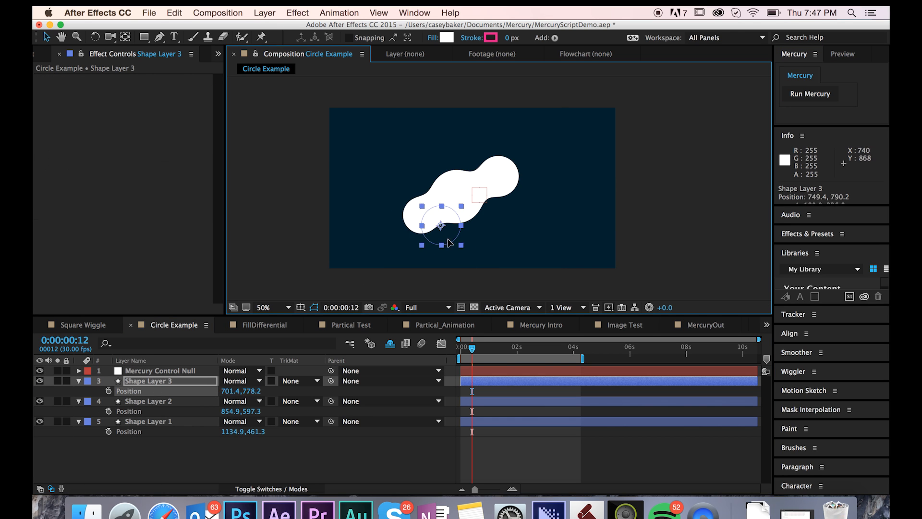
{"action": "left_click_drag", "start_coordinate": [441, 225], "coordinate": [512, 216]}
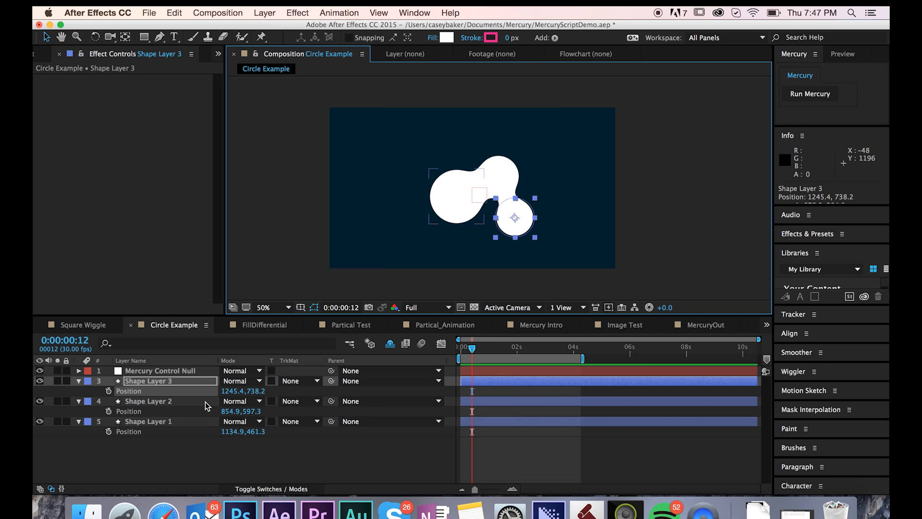
Select the Mercury Control Null to display its Border, Blur and Jiggle Smoothness controls
{"action": "left_click", "coordinate": [160, 370]}
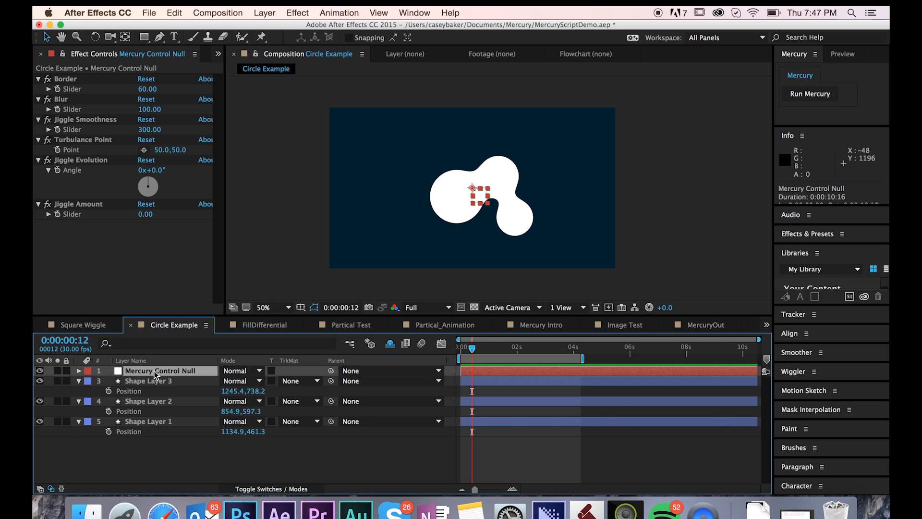
{"action": "mouse_move", "coordinate": [199, 229]}
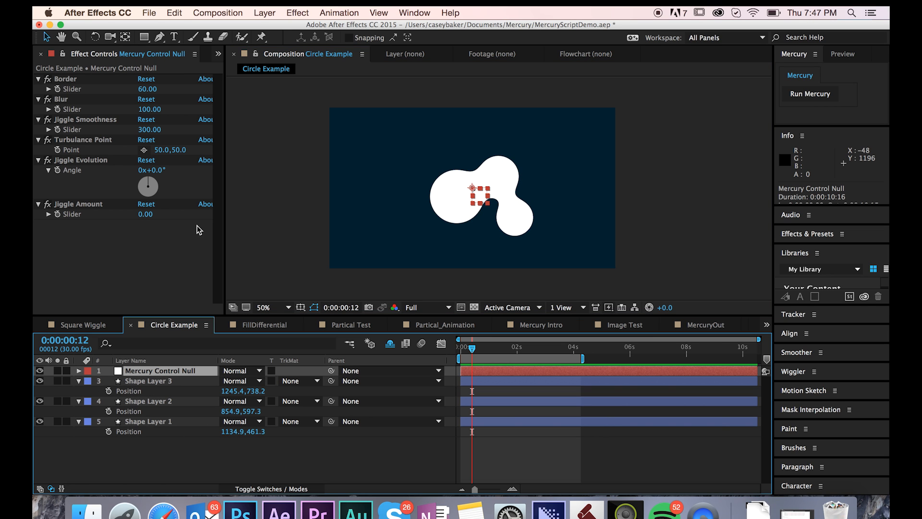
{"action": "mouse_move", "coordinate": [141, 261]}
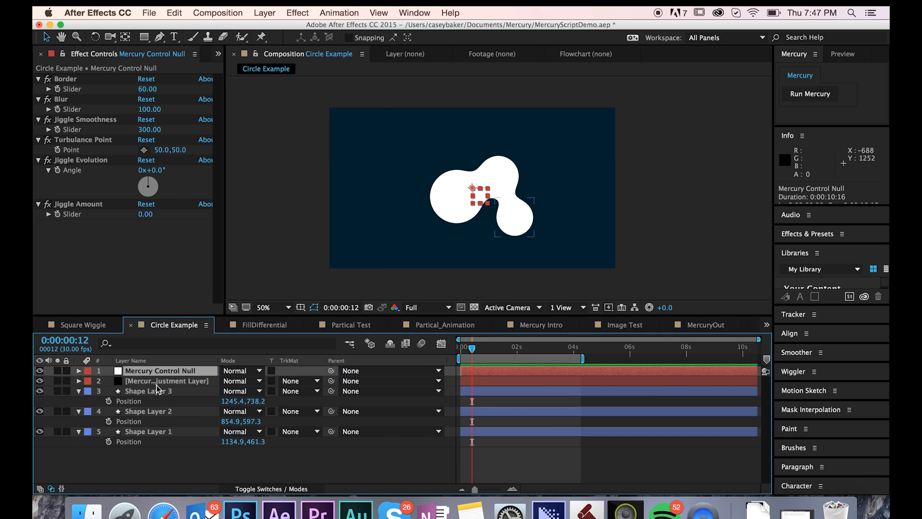
{"action": "left_click", "coordinate": [167, 380]}
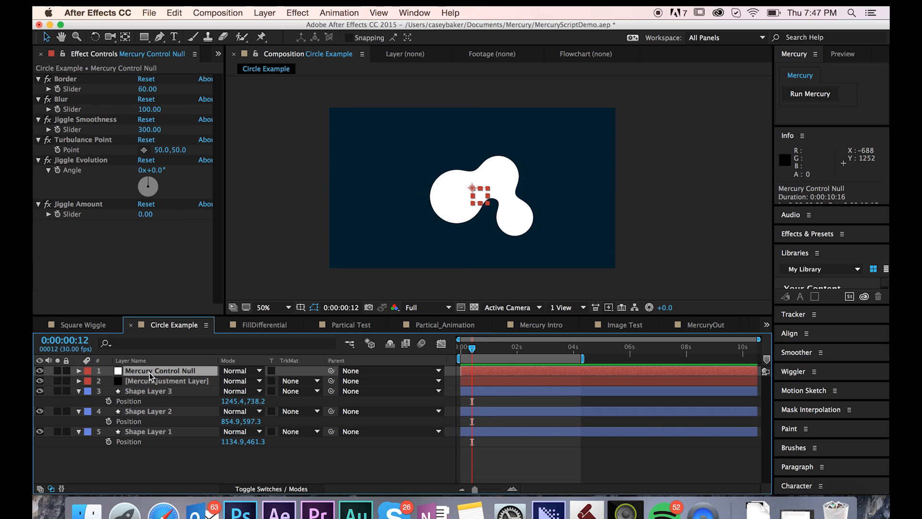
{"action": "mouse_move", "coordinate": [154, 377]}
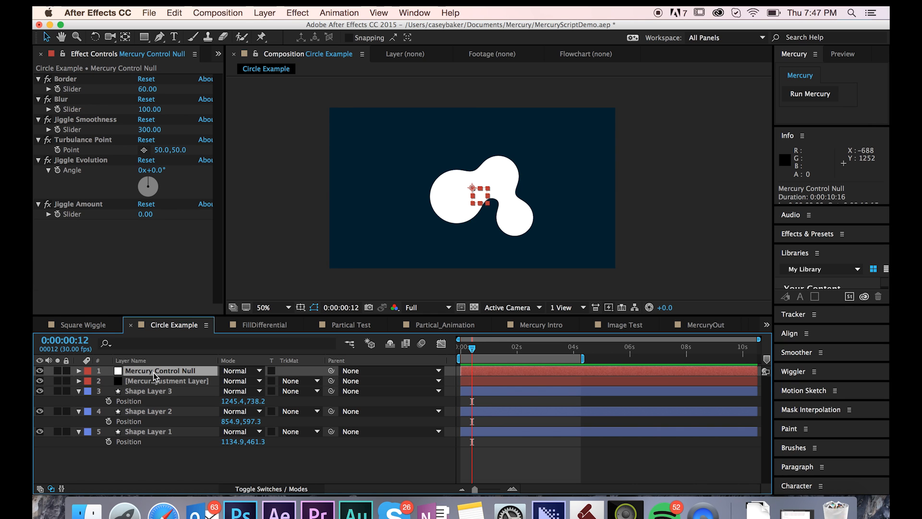